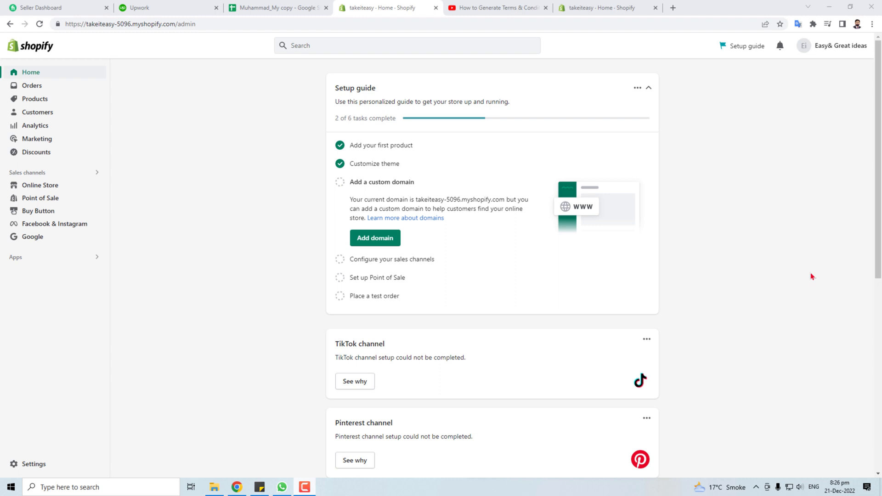
mouse_move(174, 204)
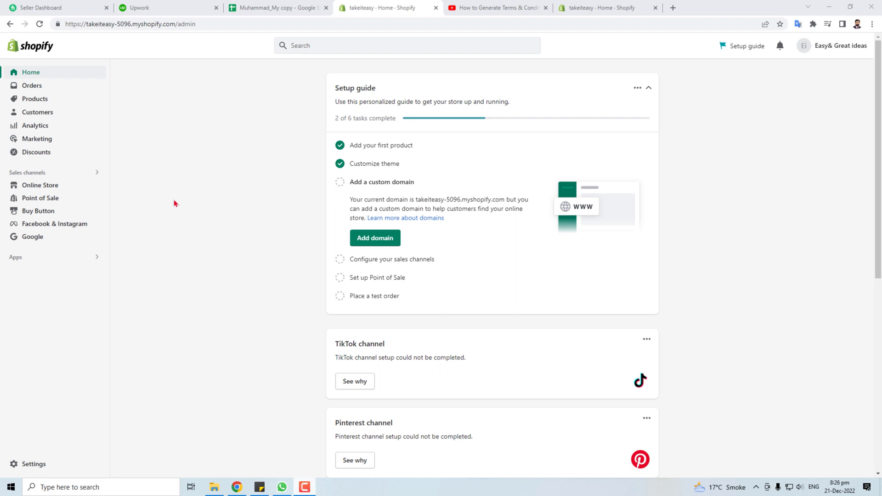
mouse_move(220, 333)
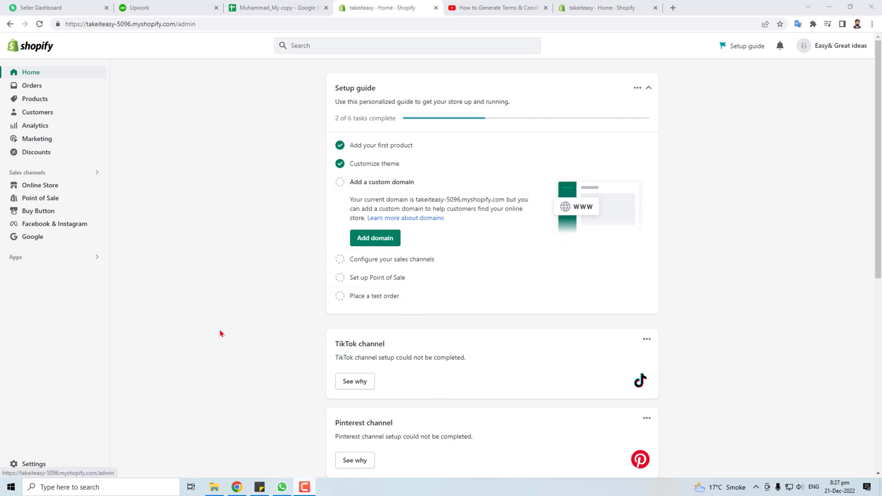
mouse_move(161, 170)
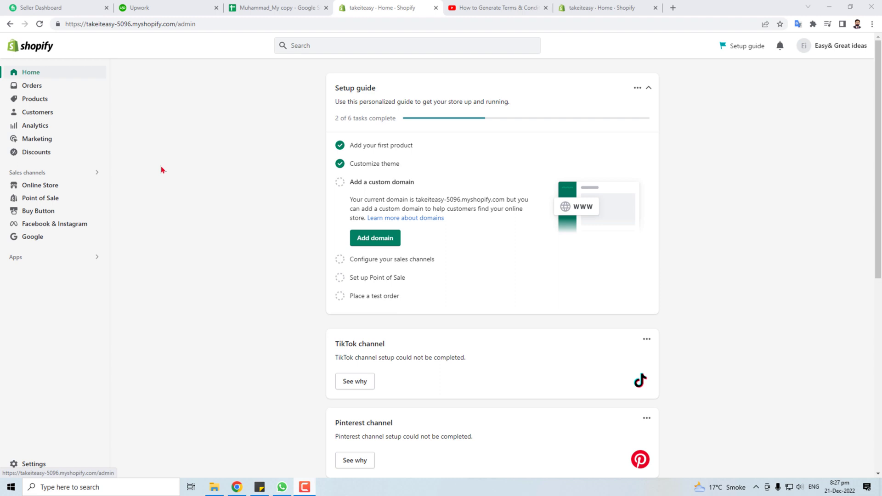
mouse_move(65, 464)
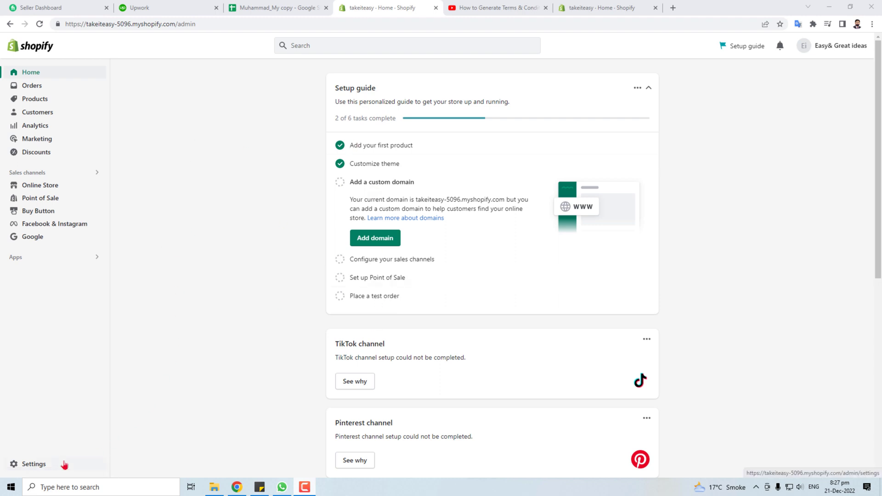
- Open Settings and scroll the takeiteasy store details past currency, time zone and units
left_click(33, 464)
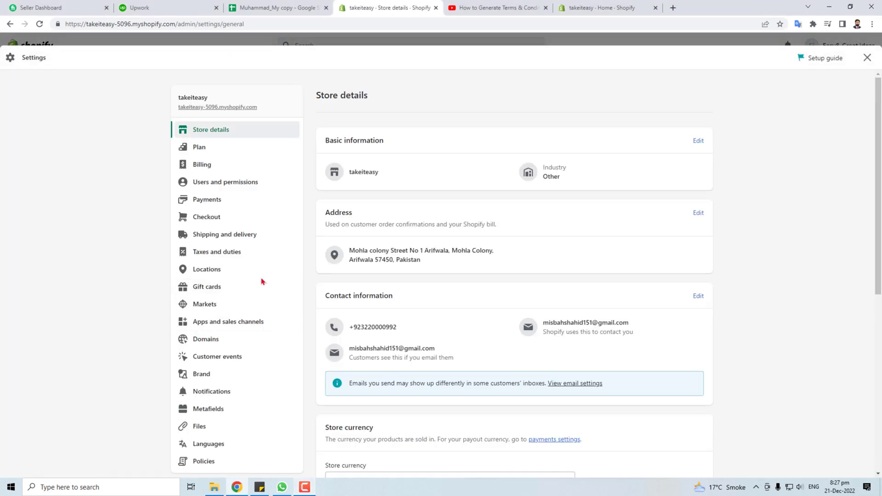
mouse_move(258, 321)
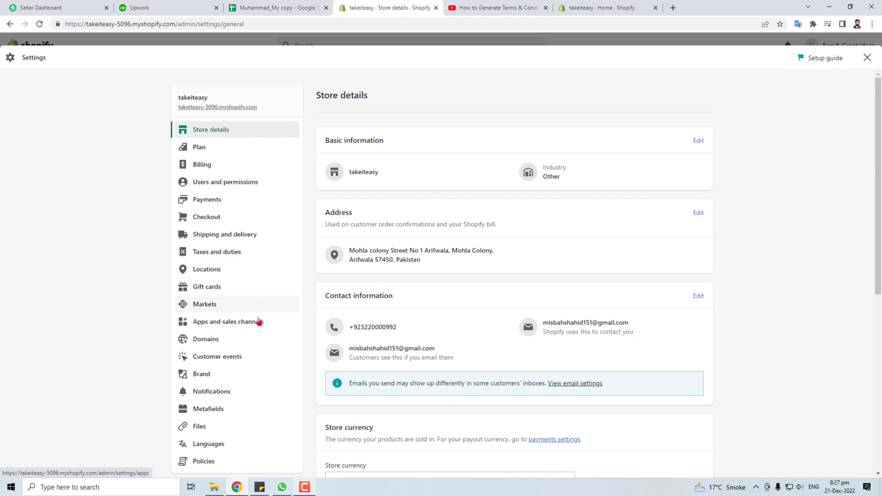
mouse_move(201, 374)
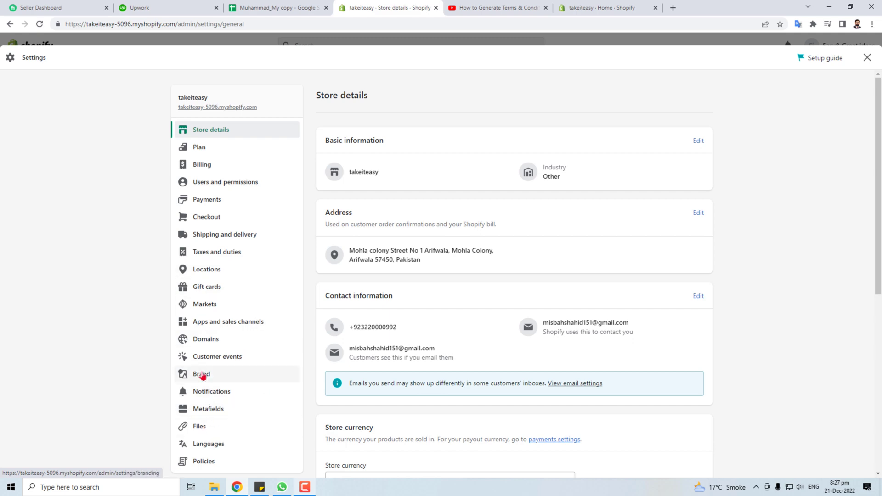
scroll("down", 3)
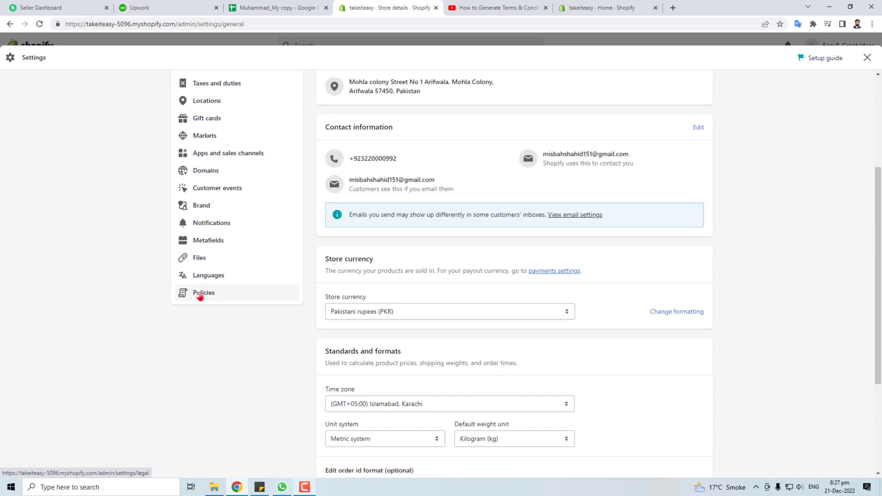
- Open the Policies settings and look over the empty refund, privacy, terms and shipping editors
left_click(204, 293)
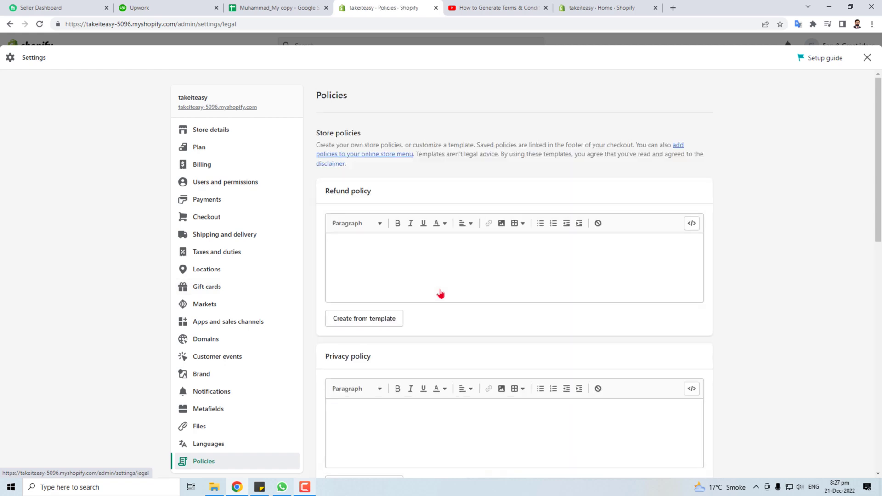
scroll("down", 3)
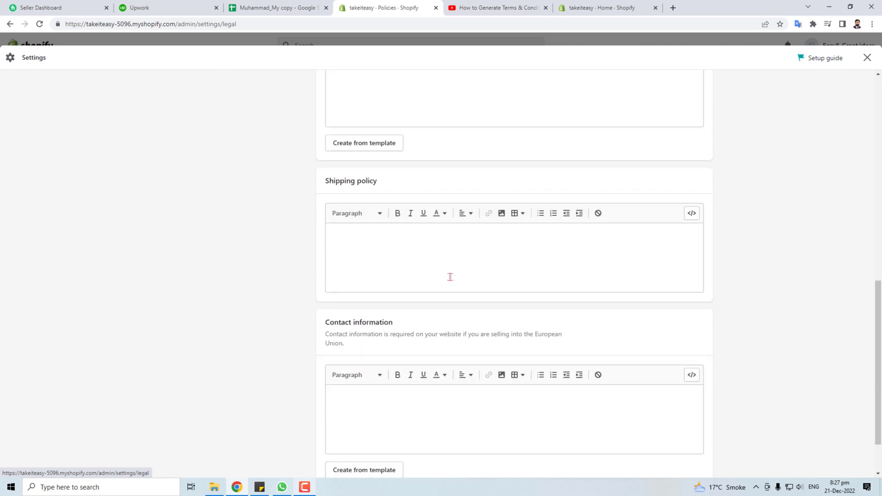
scroll("up", 3)
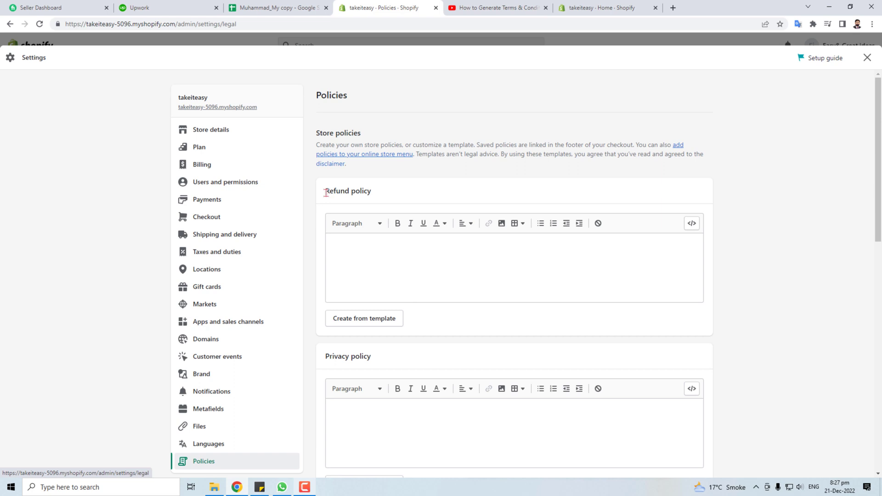
double_click(347, 355)
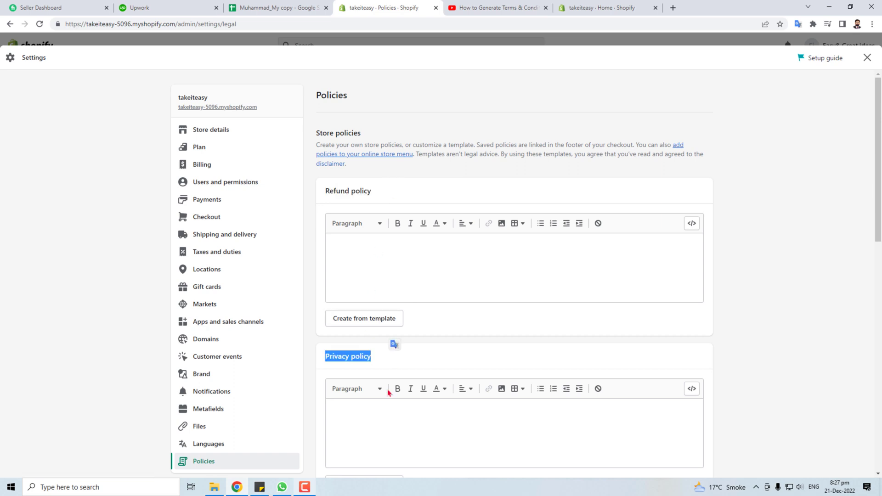
scroll("down", 3)
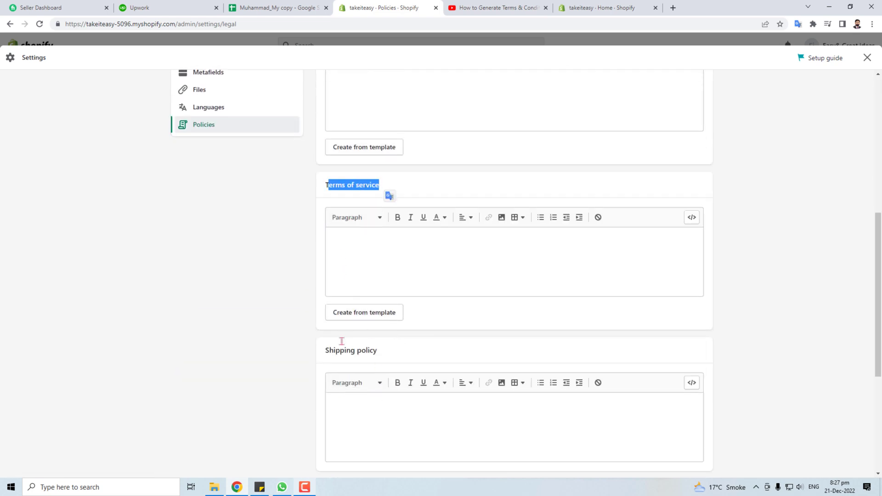
scroll("up", 3)
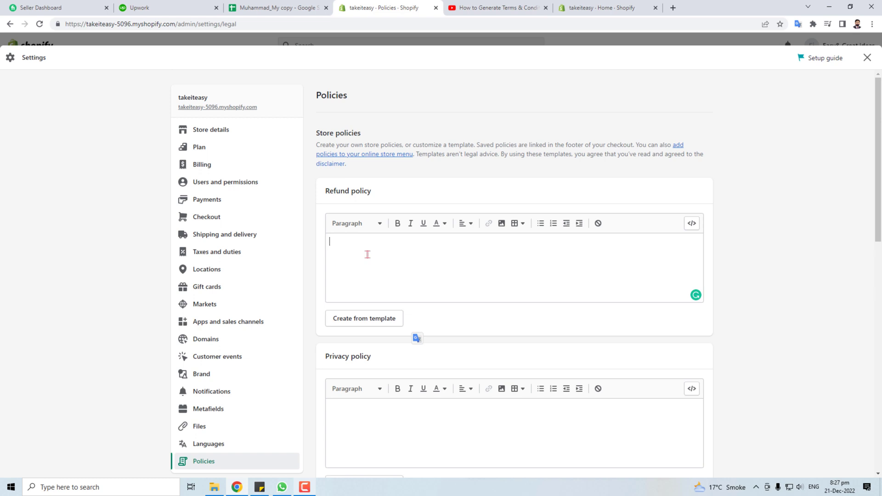
mouse_move(363, 301)
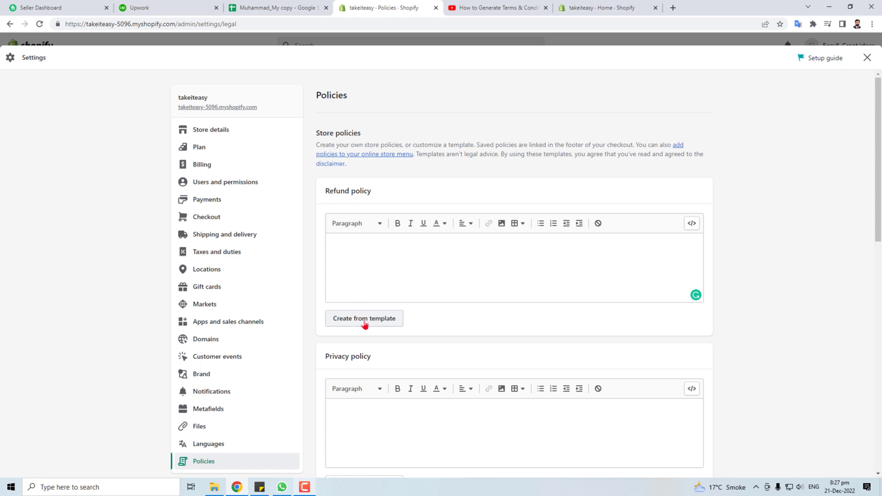
- Create the refund policy from template and review its return address placeholder
left_click(363, 317)
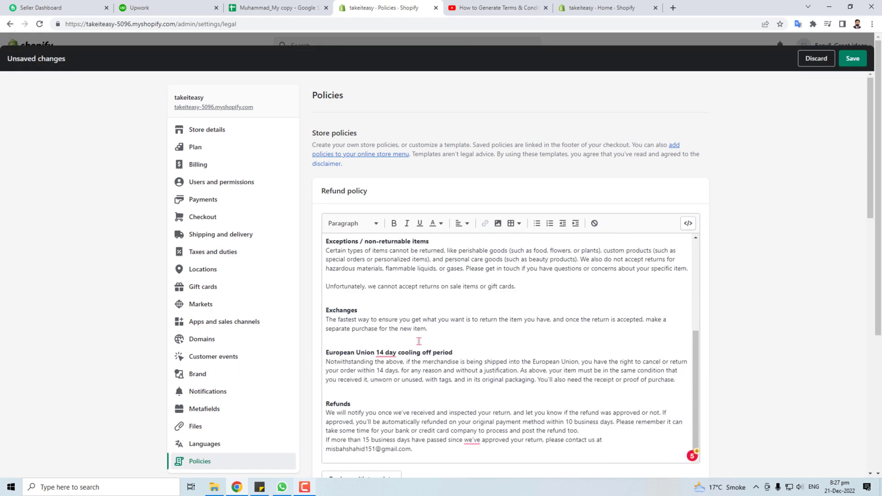
scroll("up", 3)
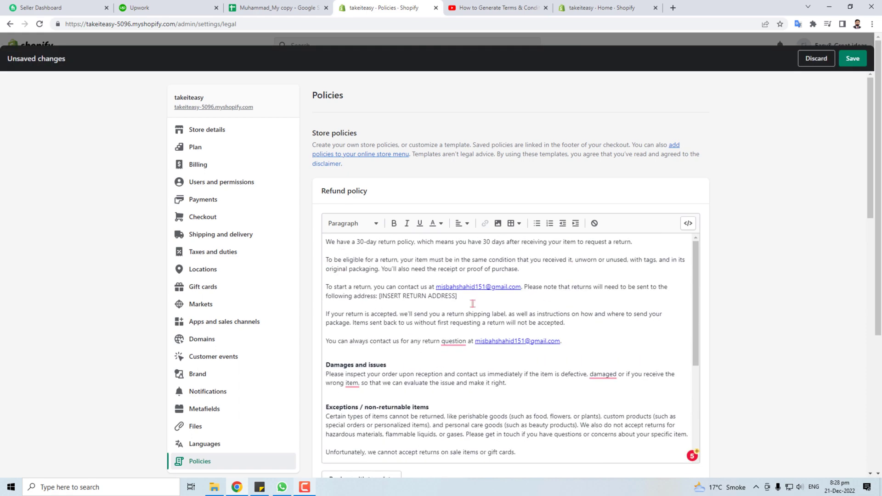
double_click(418, 296)
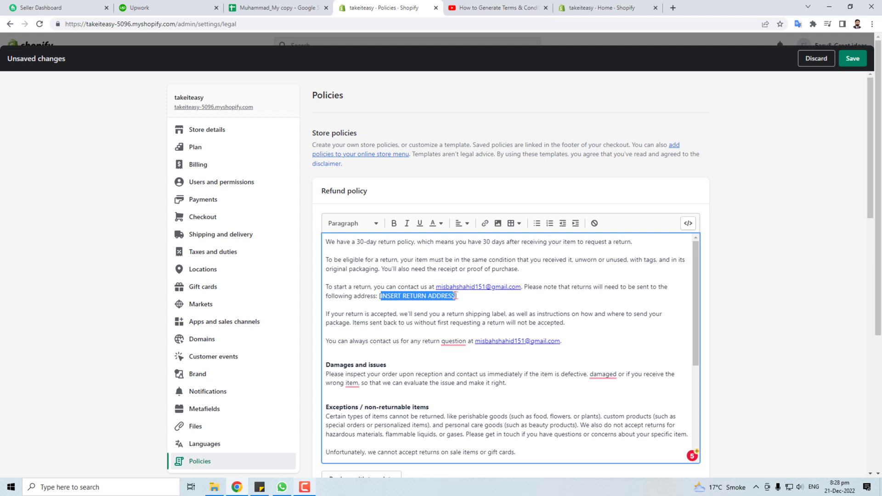
scroll("down", 3)
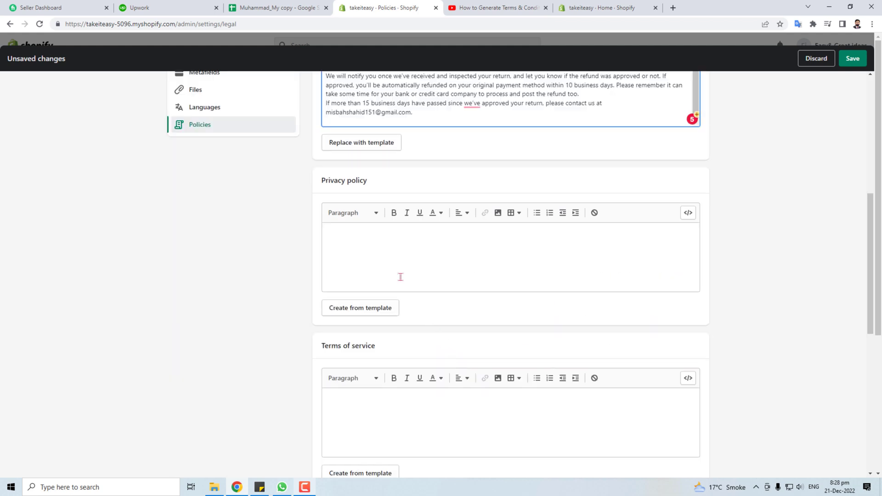
- Generate privacy policy and terms of service from templates and scroll through the text
left_click(360, 307)
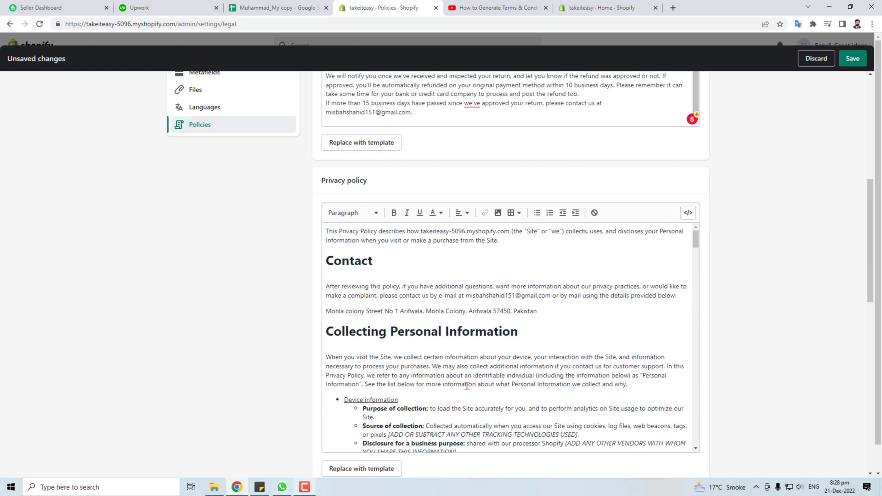
mouse_move(505, 379)
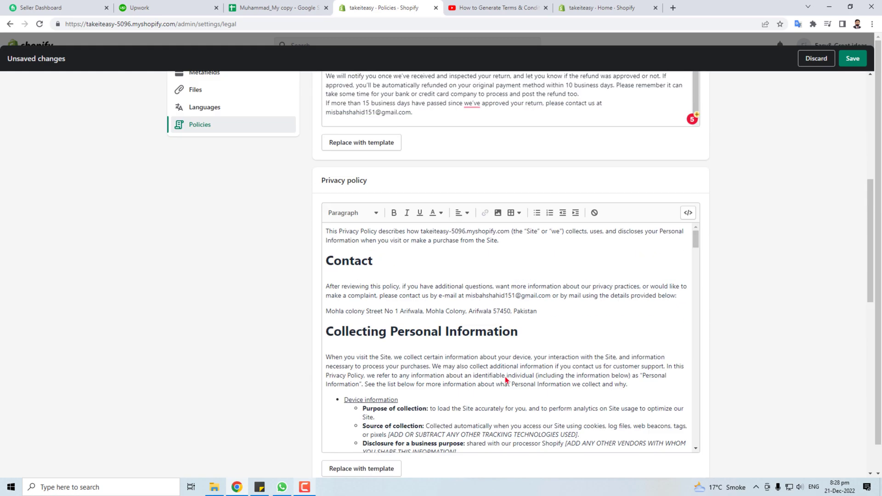
scroll("down", 3)
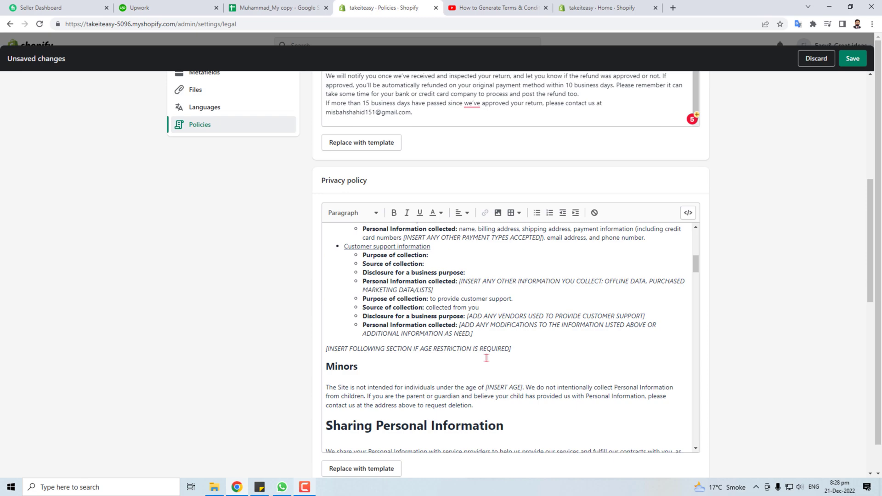
scroll("down", 3)
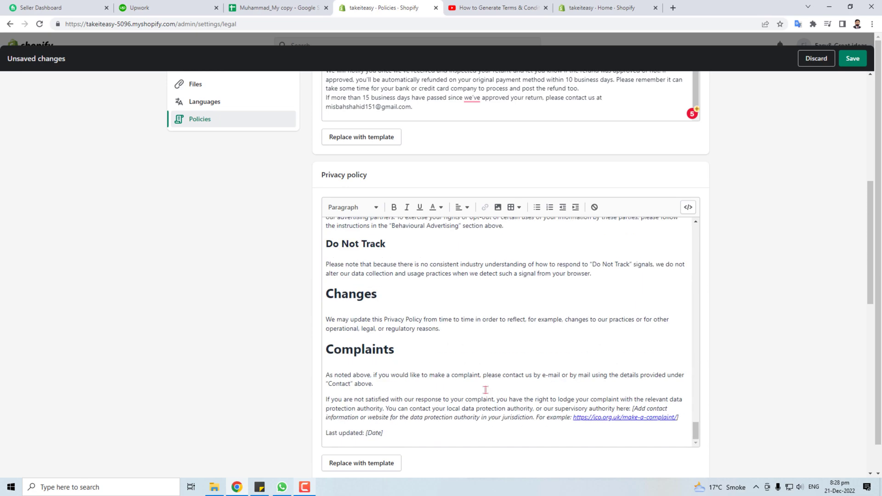
scroll("down", 3)
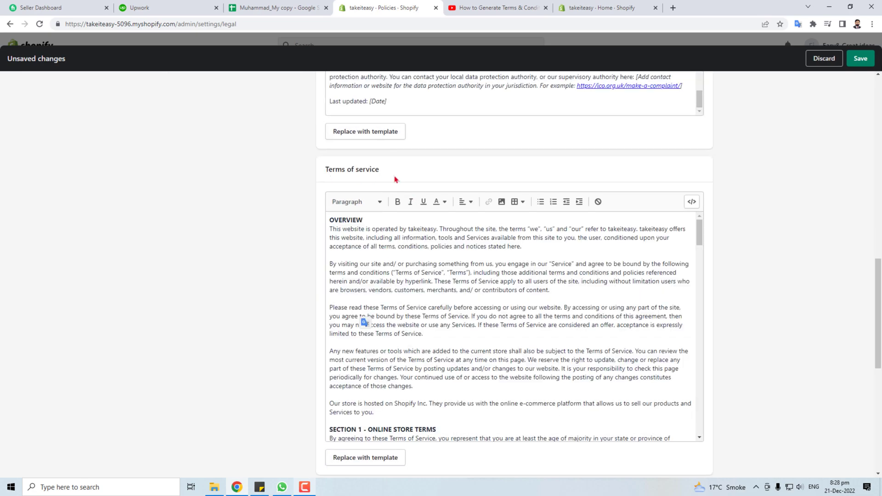
scroll("down", 3)
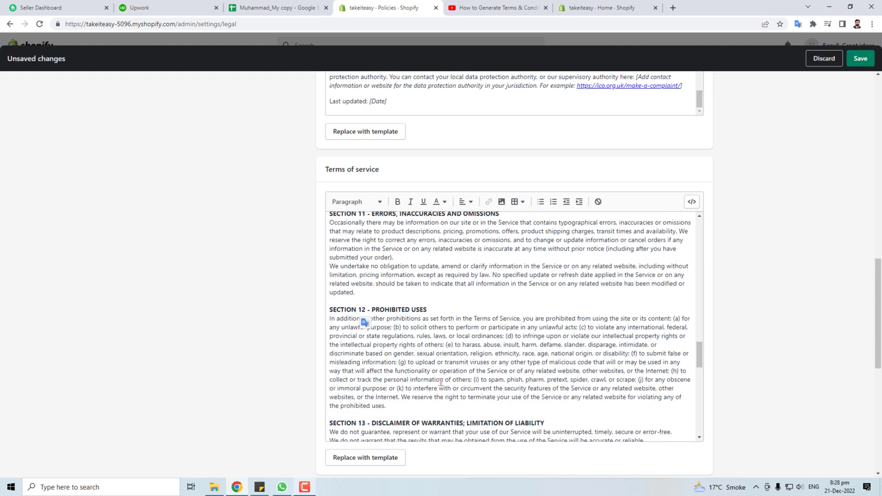
scroll("down", 3)
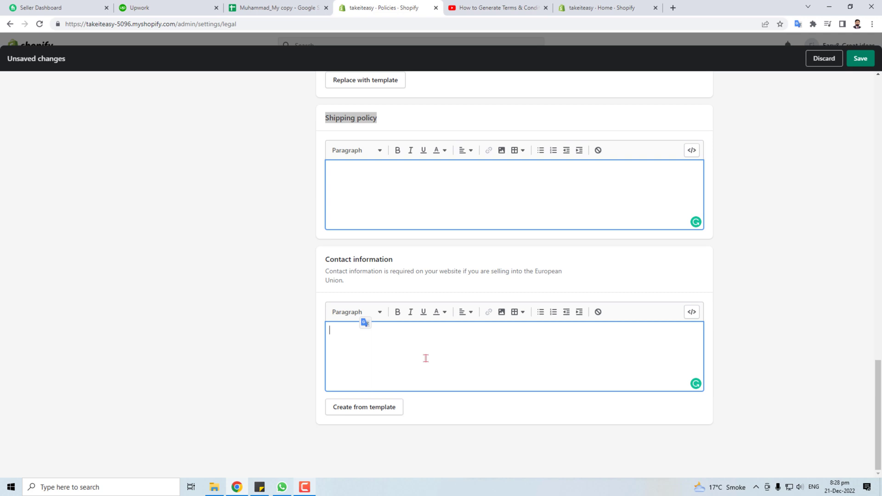
mouse_move(802, 244)
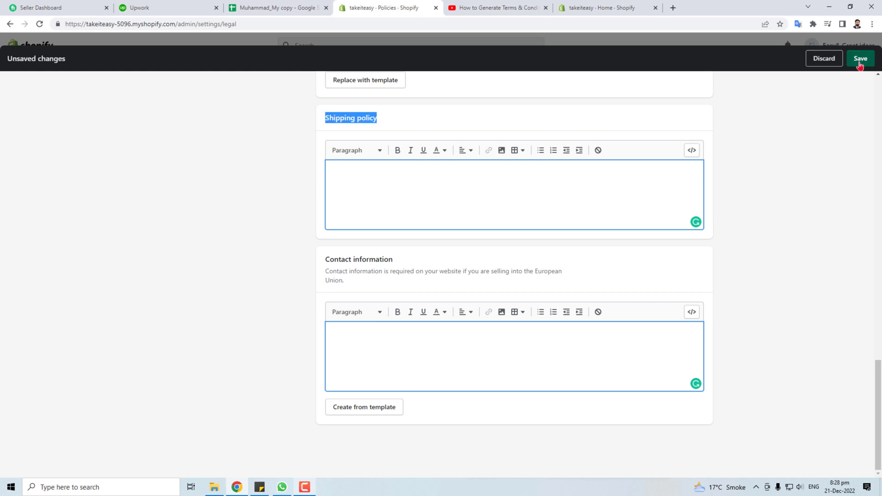
- Save the template-filled refund, privacy and terms of service policies
left_click(860, 58)
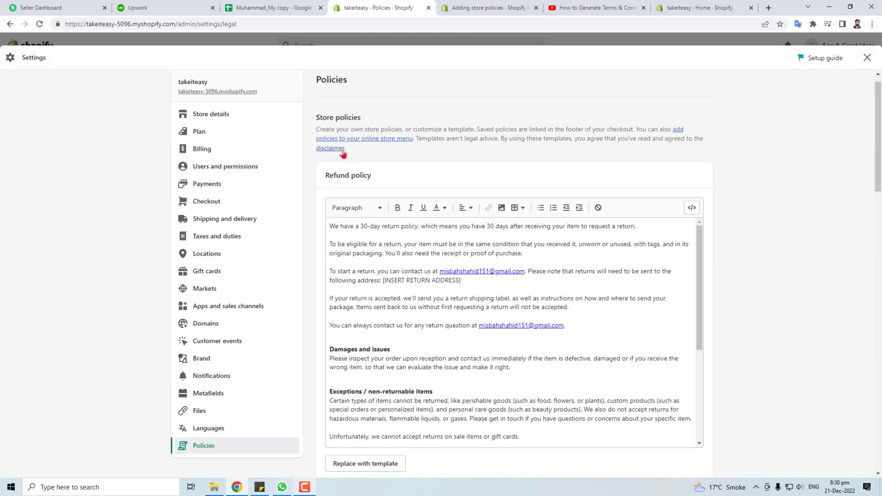
mouse_move(655, 243)
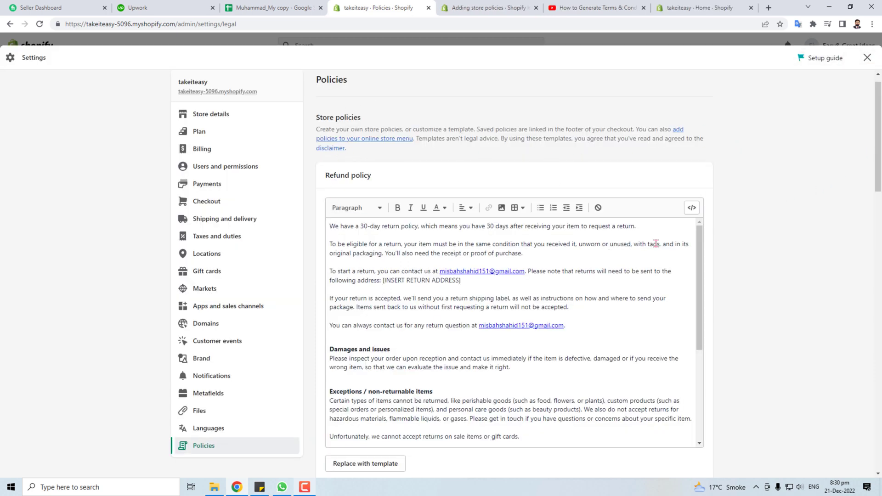